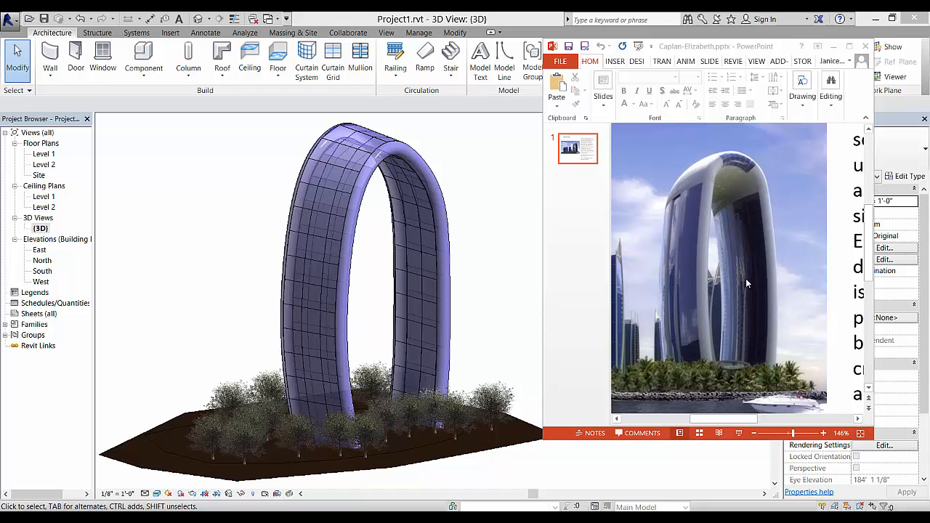
{"action": "mouse_move", "coordinate": [701, 339]}
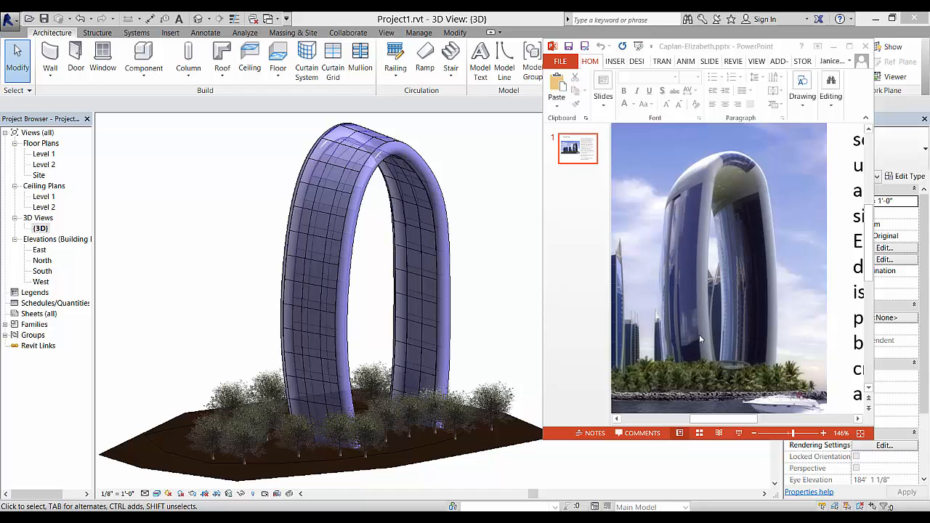
{"action": "mouse_move", "coordinate": [688, 367]}
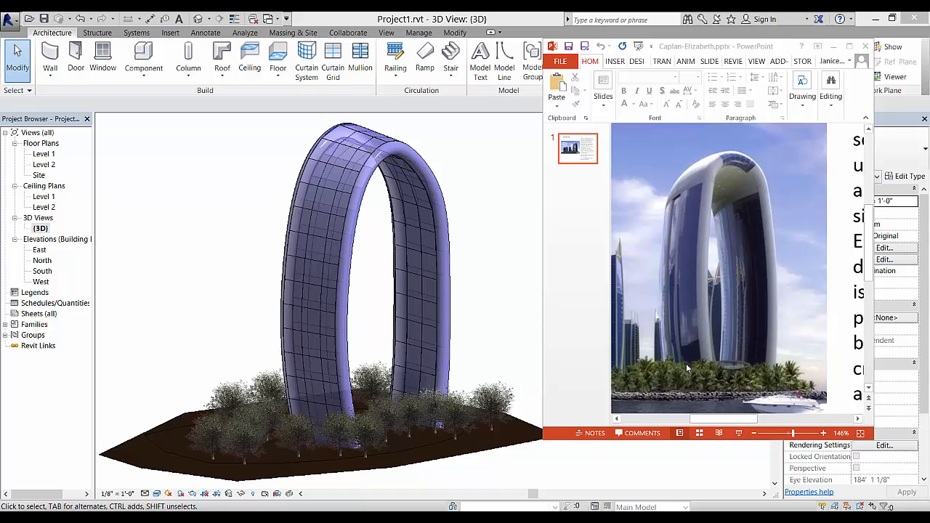
{"action": "mouse_move", "coordinate": [735, 392]}
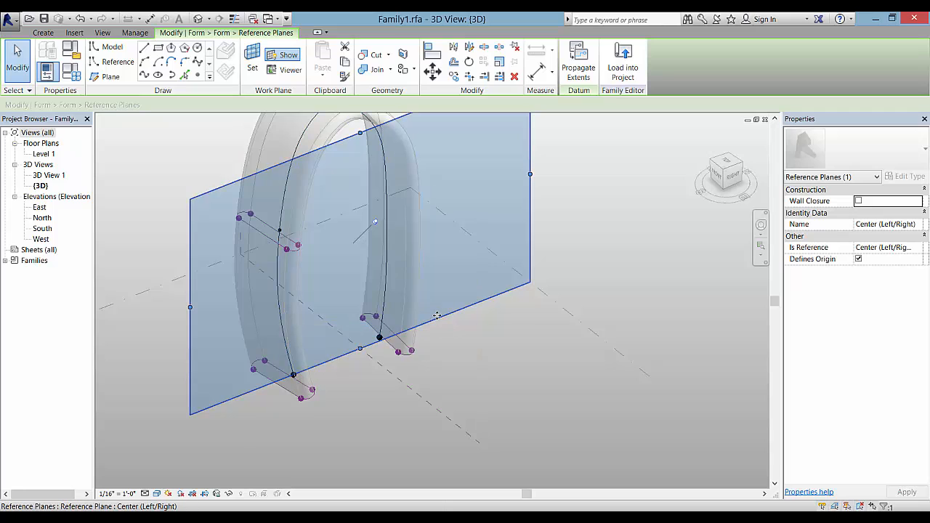
{"action": "mouse_move", "coordinate": [445, 317]}
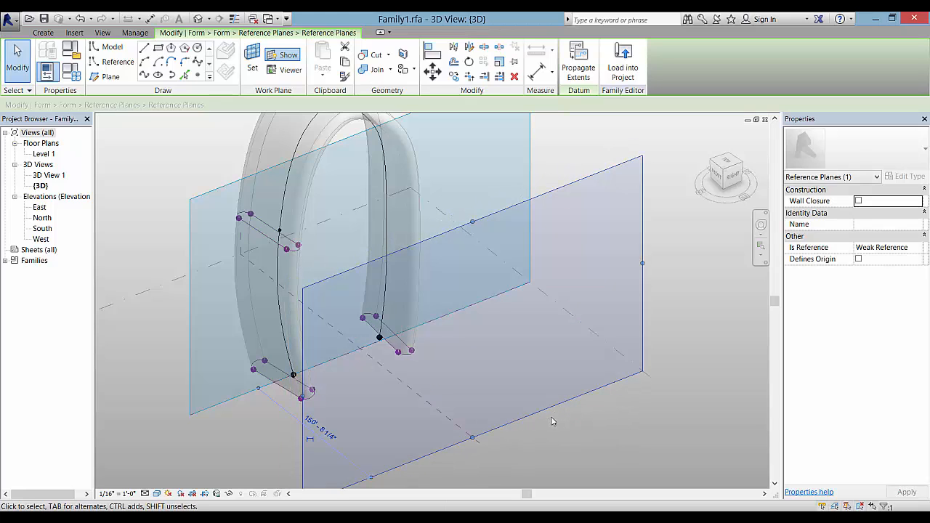
{"action": "mouse_move", "coordinate": [570, 432]}
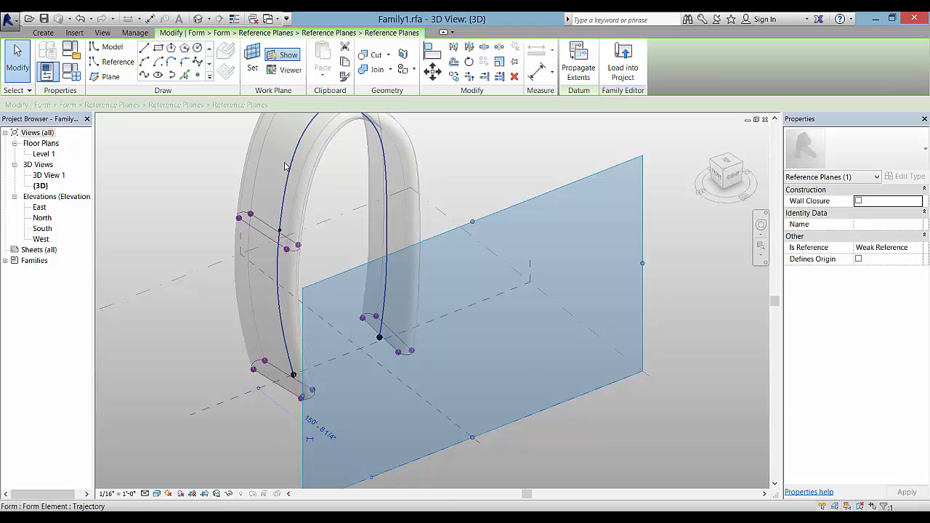
{"action": "mouse_move", "coordinate": [263, 154]}
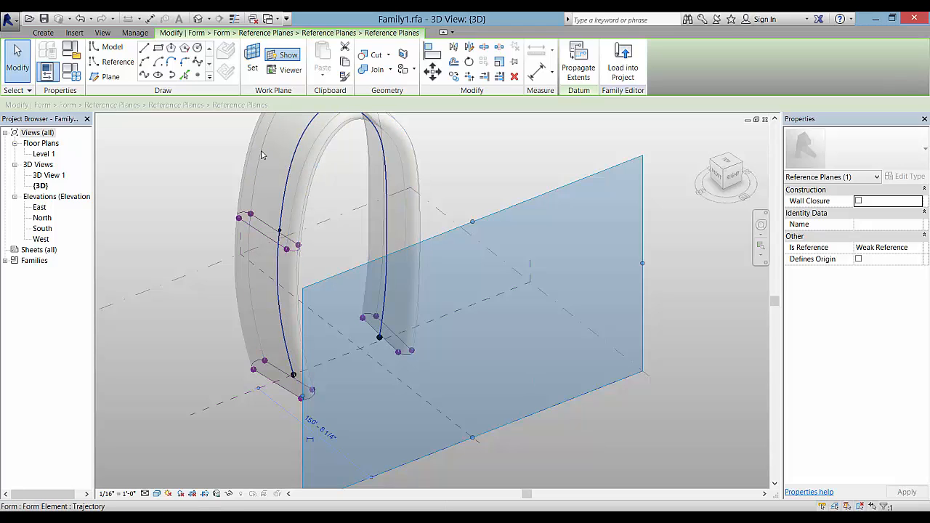
{"action": "mouse_move", "coordinate": [198, 64]}
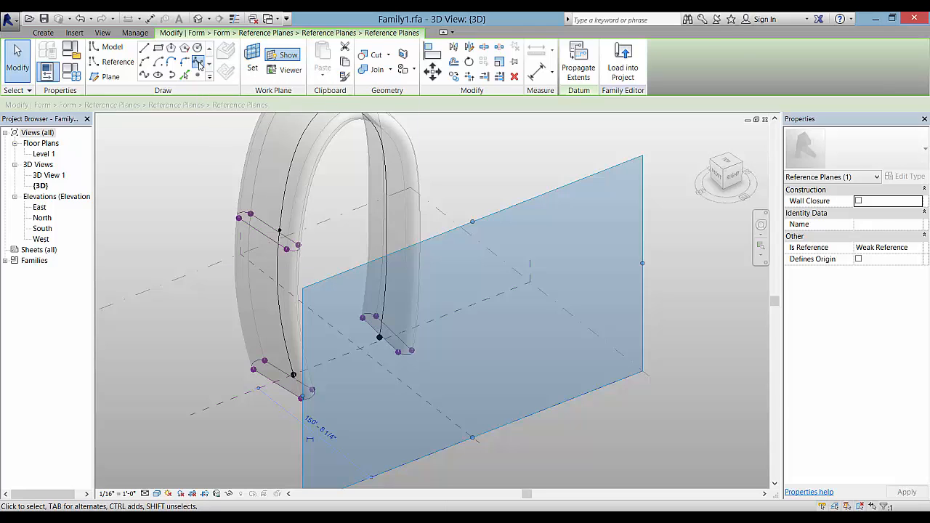
Step: Begin sketching the open arch-shaped spline on the front reference plane
{"action": "left_click", "coordinate": [99, 46]}
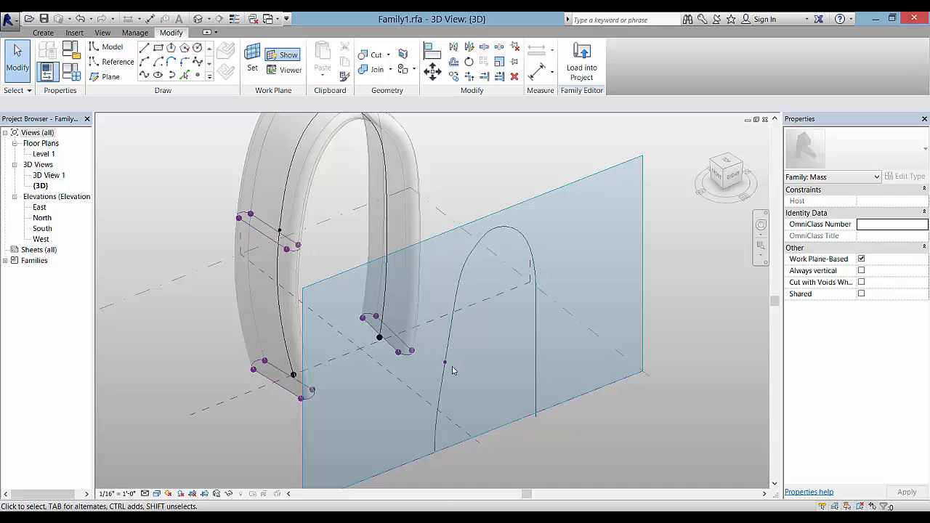
Step: Host a reference point at the arch foot, verify its work plane, and start the rectangular profile on it
{"action": "left_click", "coordinate": [444, 360]}
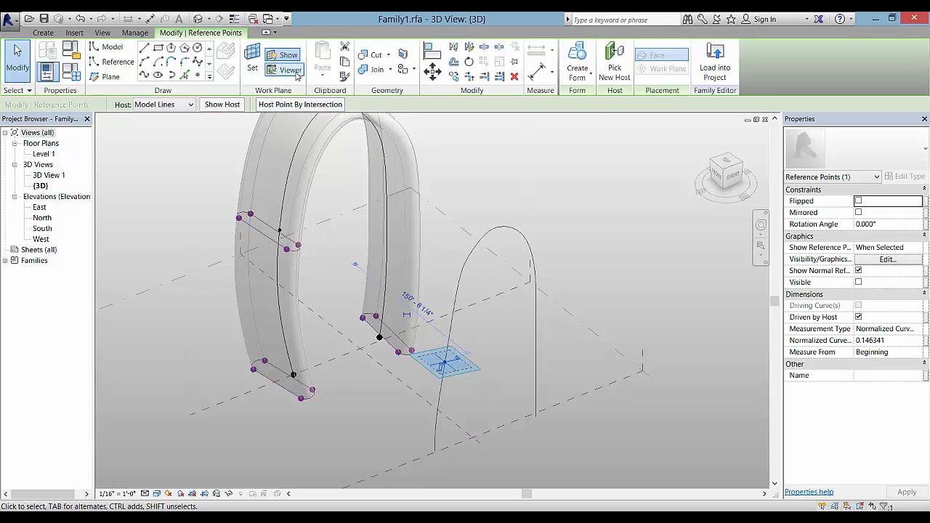
{"action": "left_click", "coordinate": [284, 70]}
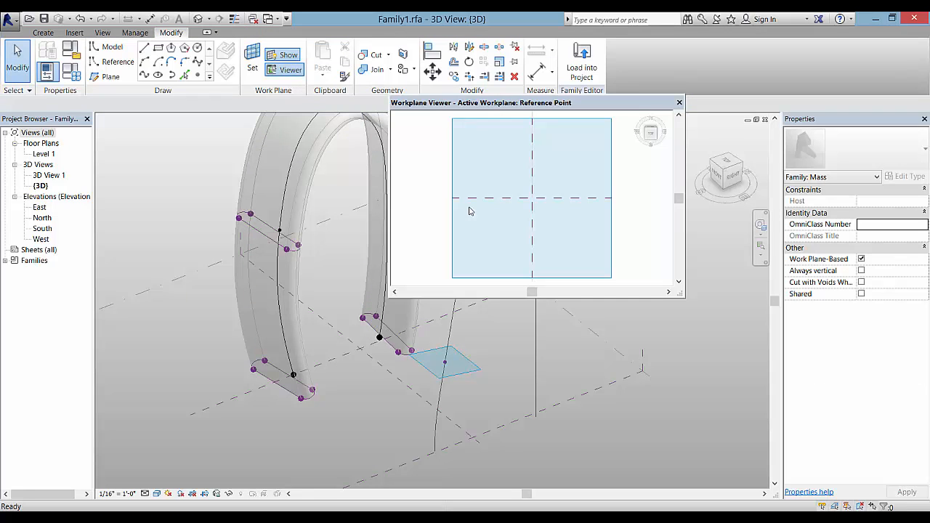
{"action": "mouse_move", "coordinate": [571, 175]}
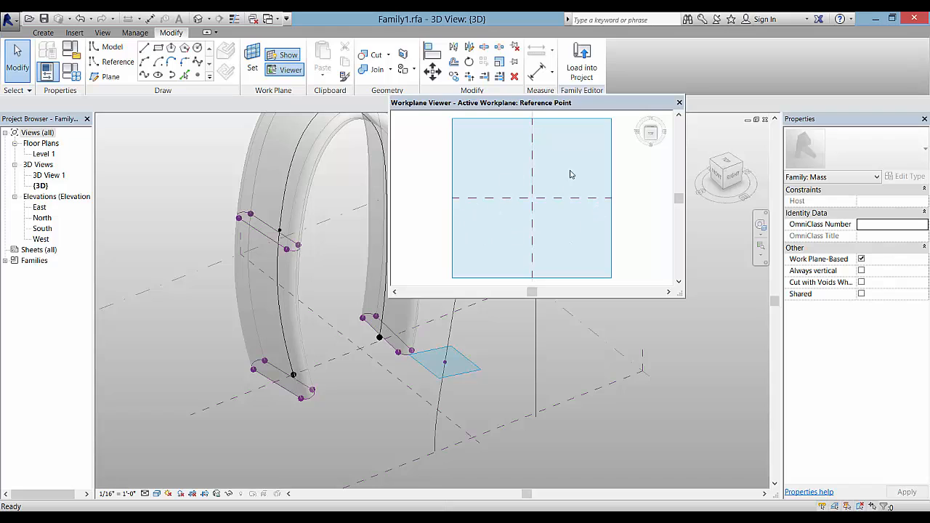
{"action": "left_click", "coordinate": [679, 102]}
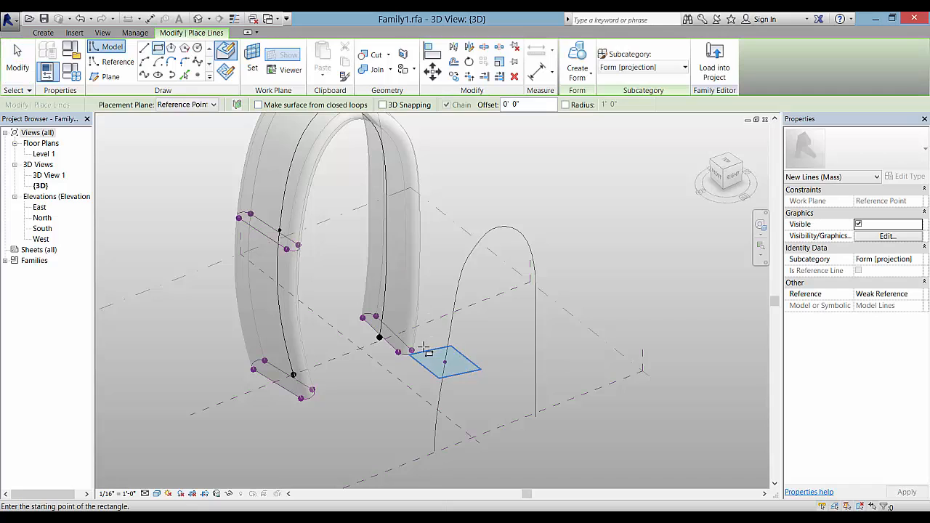
{"action": "left_click", "coordinate": [416, 351]}
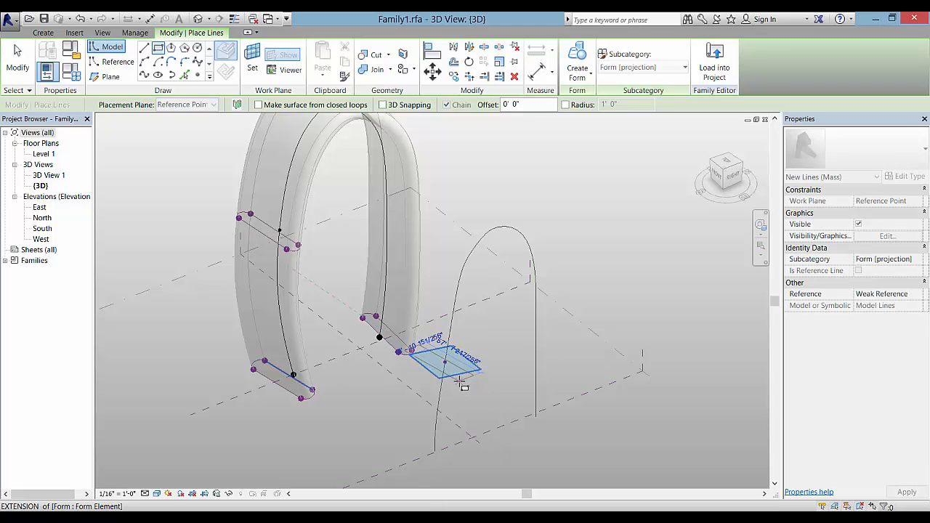
{"action": "mouse_move", "coordinate": [459, 386]}
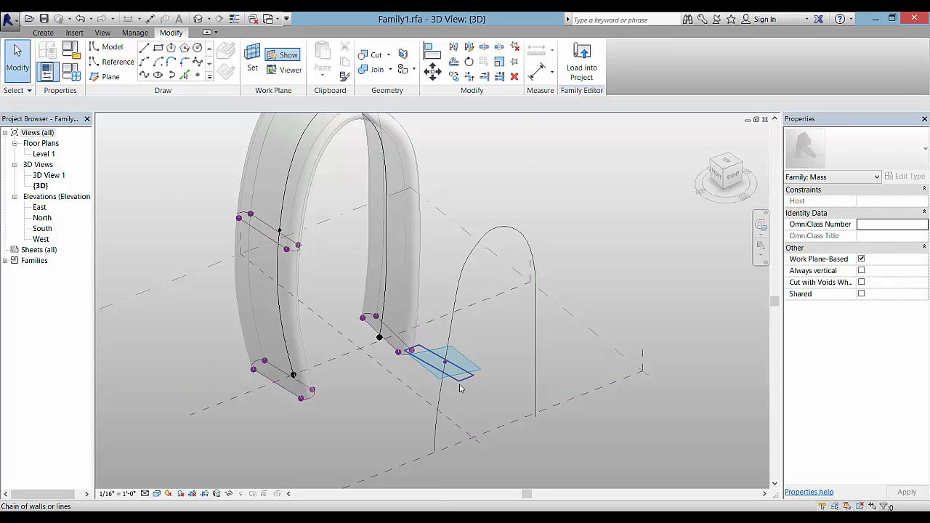
Step: Select the arch path and edited profile and create the swept second arch form
{"action": "left_click", "coordinate": [439, 364]}
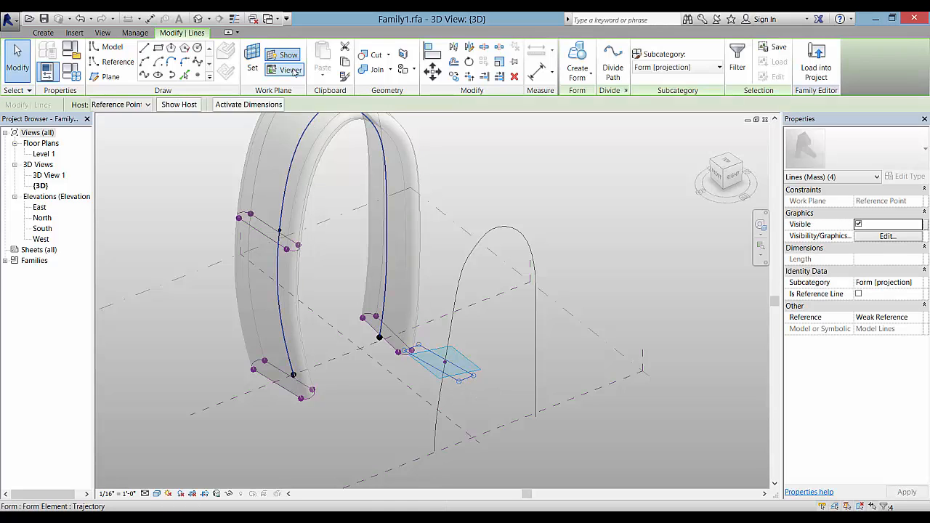
{"action": "left_click", "coordinate": [288, 70]}
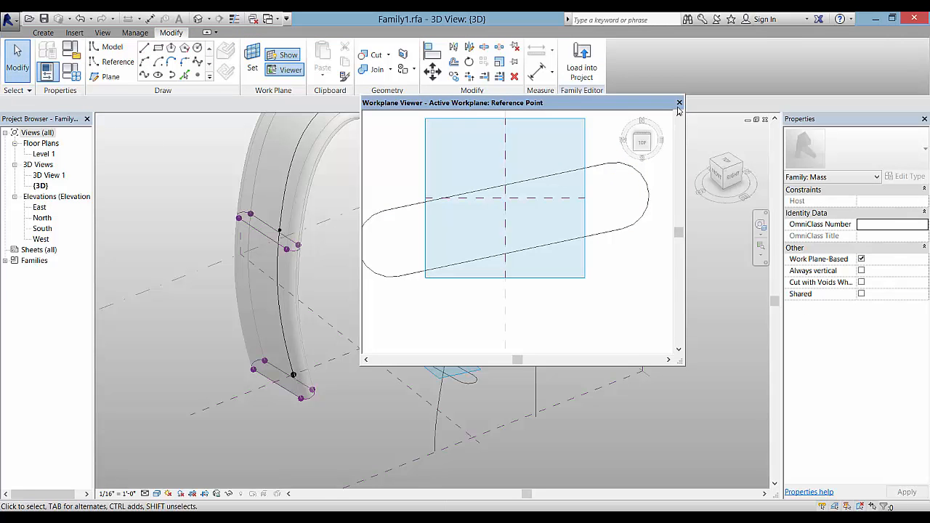
{"action": "left_click", "coordinate": [679, 101]}
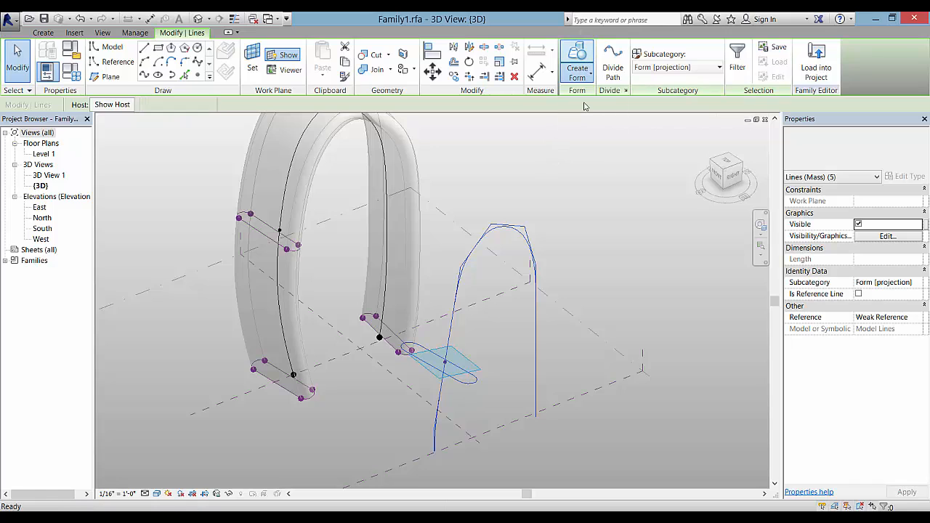
{"action": "left_click", "coordinate": [577, 58]}
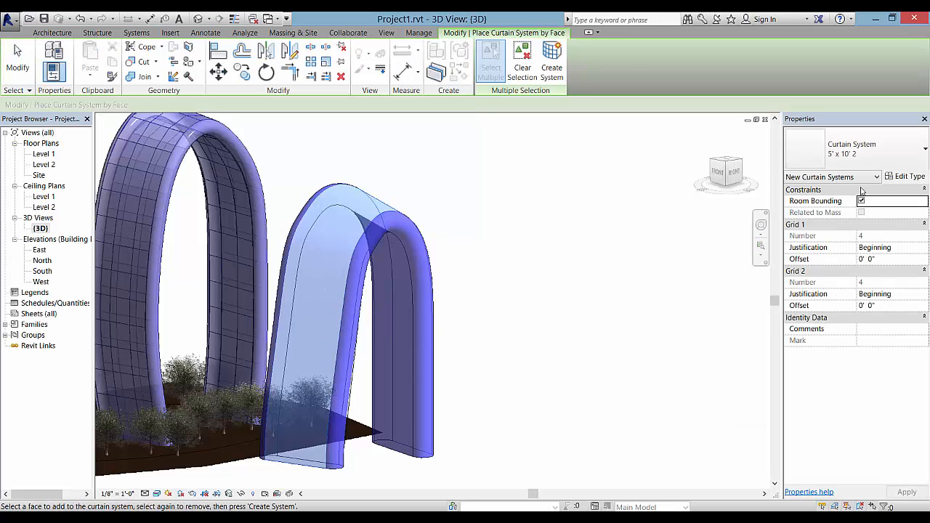
Step: Duplicate the curtain system type and set Grid 1 and Grid 2 spacing to 30'
{"action": "left_click", "coordinate": [899, 176]}
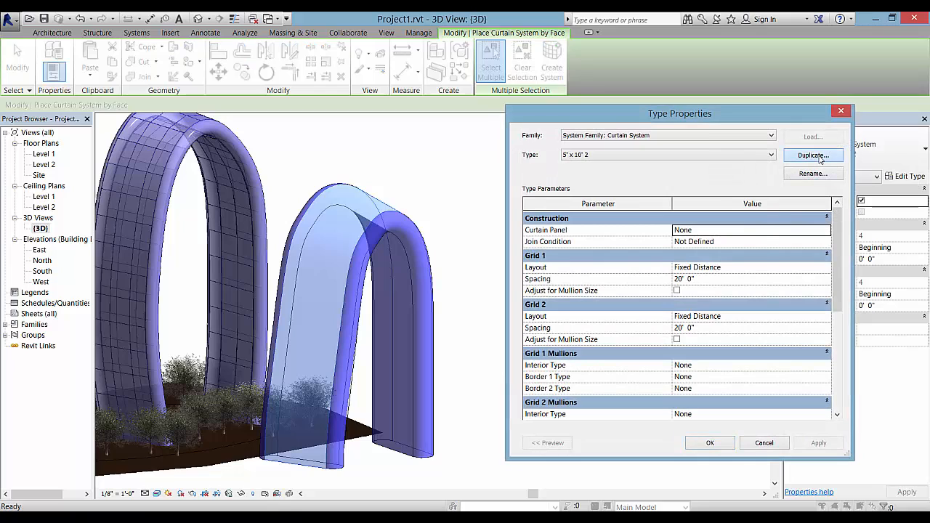
{"action": "left_click", "coordinate": [813, 156]}
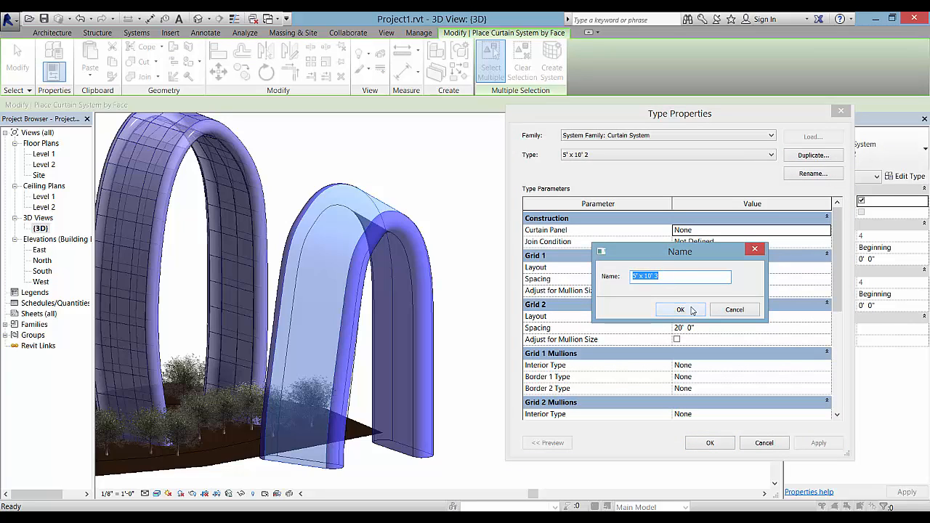
{"action": "left_click", "coordinate": [680, 310]}
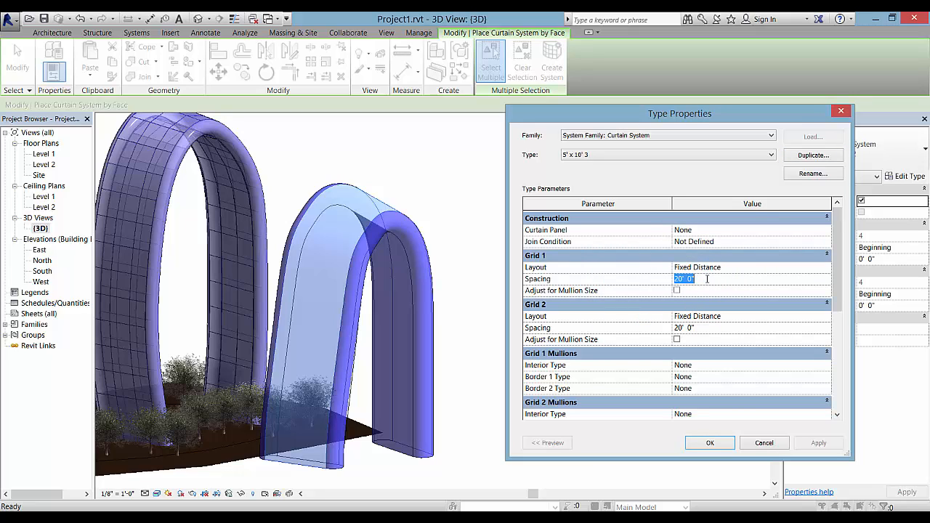
{"action": "type", "text": "30"}
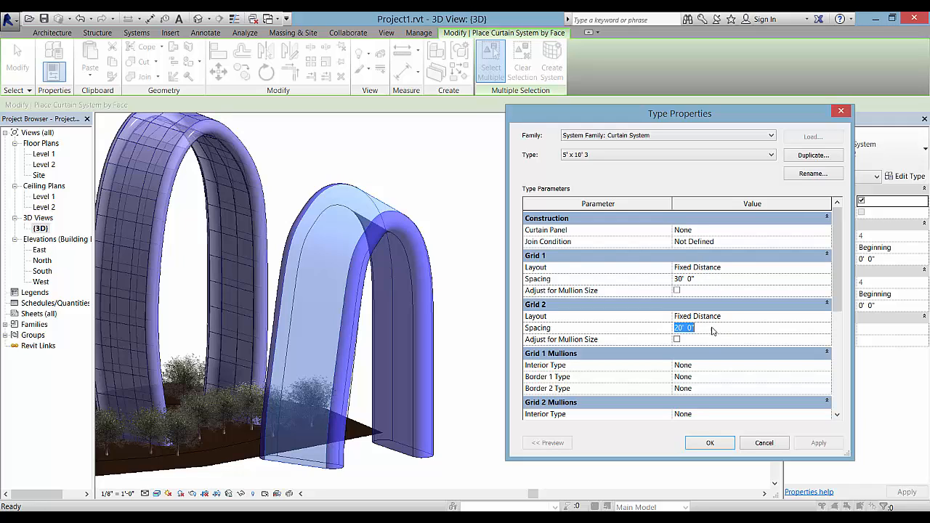
{"action": "type", "text": "39"}
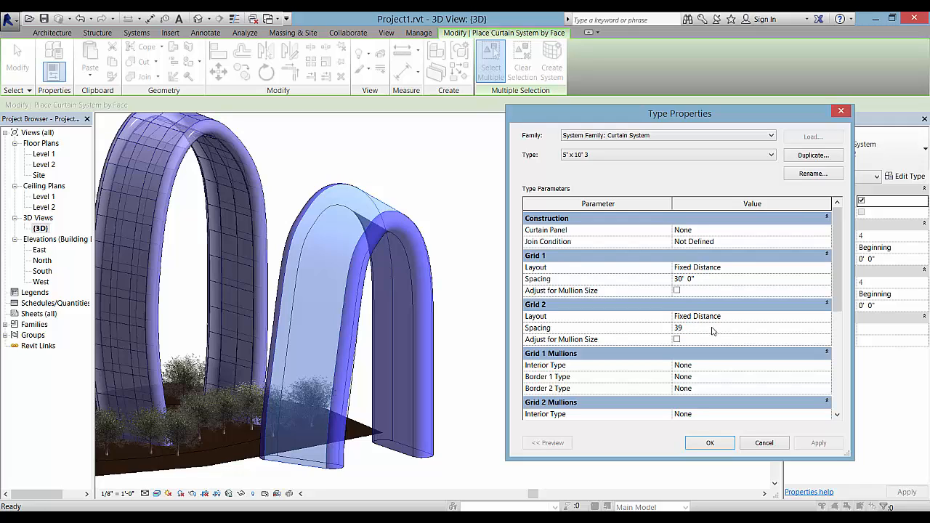
{"action": "type", "text": "30"}
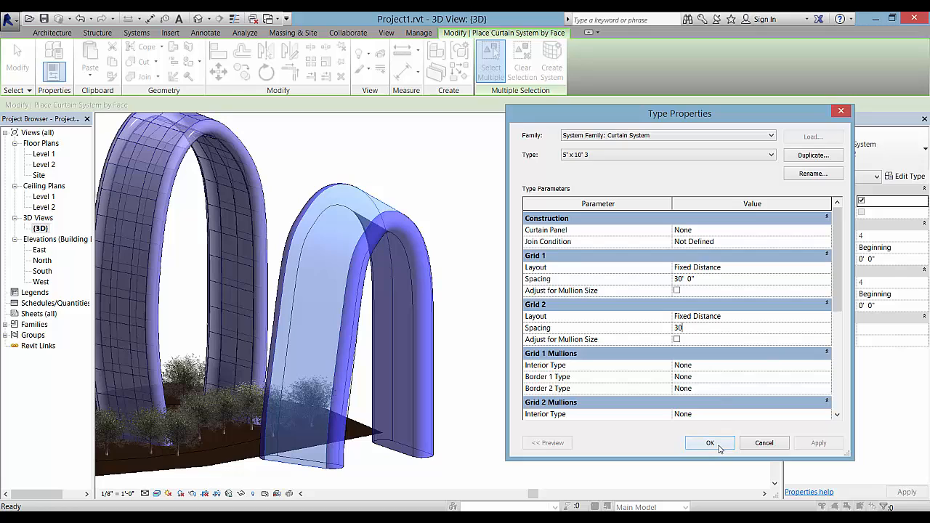
{"action": "left_click", "coordinate": [710, 442]}
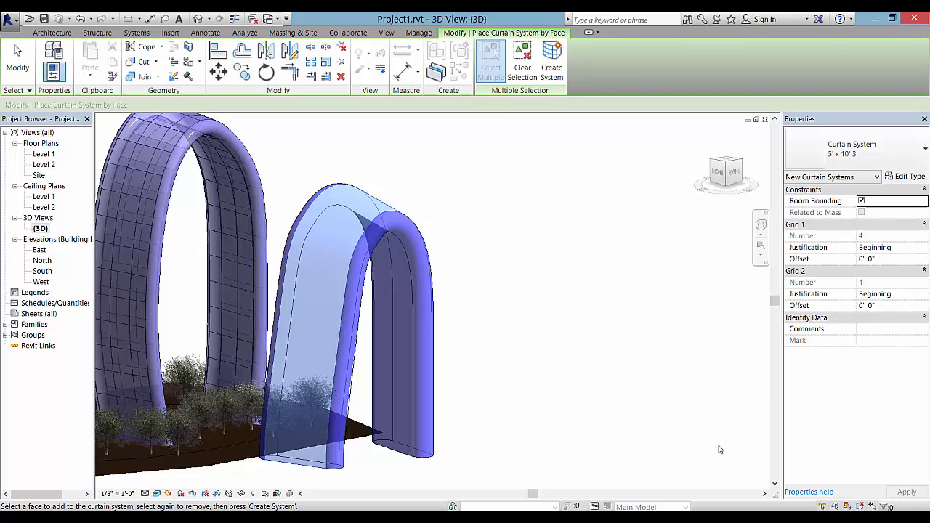
{"action": "mouse_move", "coordinate": [676, 307]}
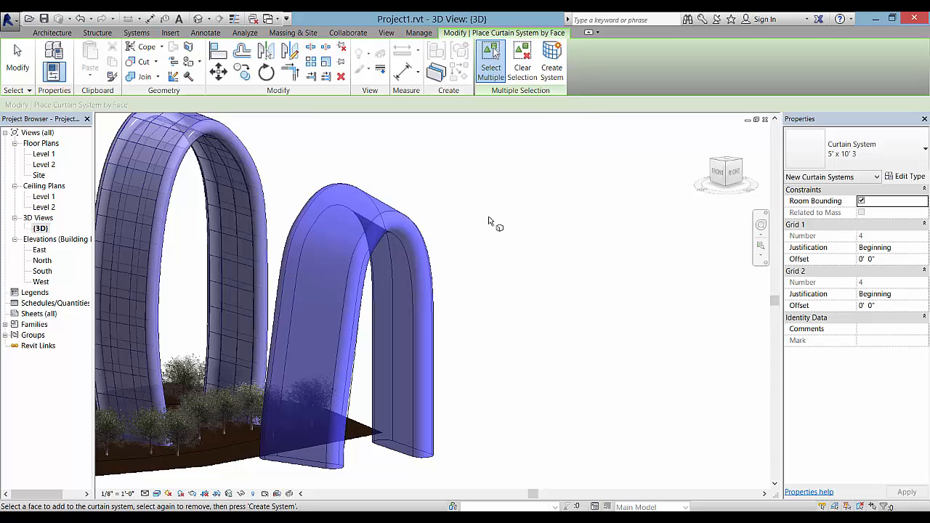
Step: Pick the second arch's faces together and create the curtain system on them
{"action": "left_click", "coordinate": [342, 300]}
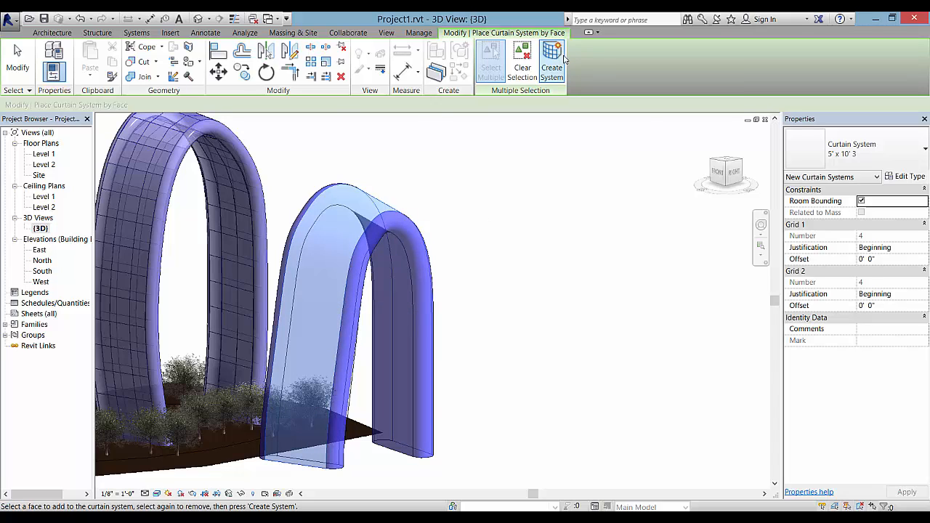
{"action": "left_click", "coordinate": [551, 61]}
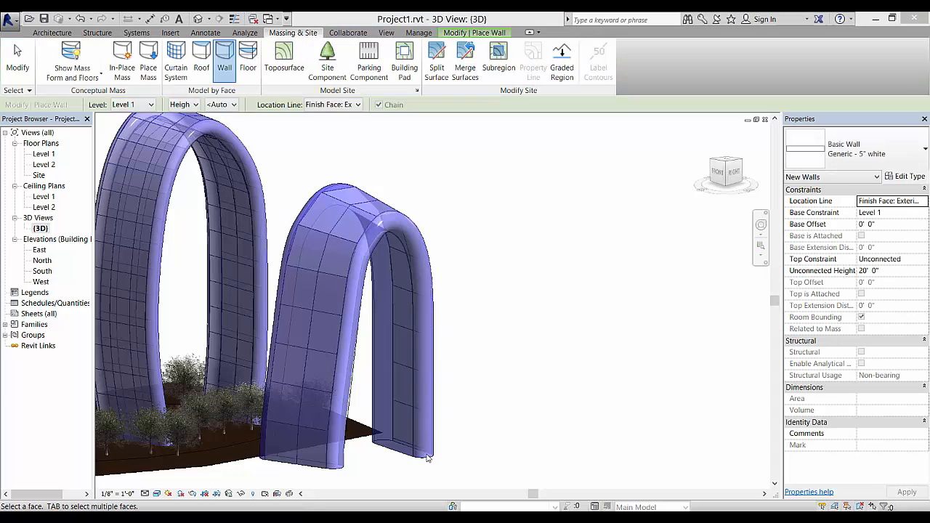
{"action": "mouse_move", "coordinate": [431, 459]}
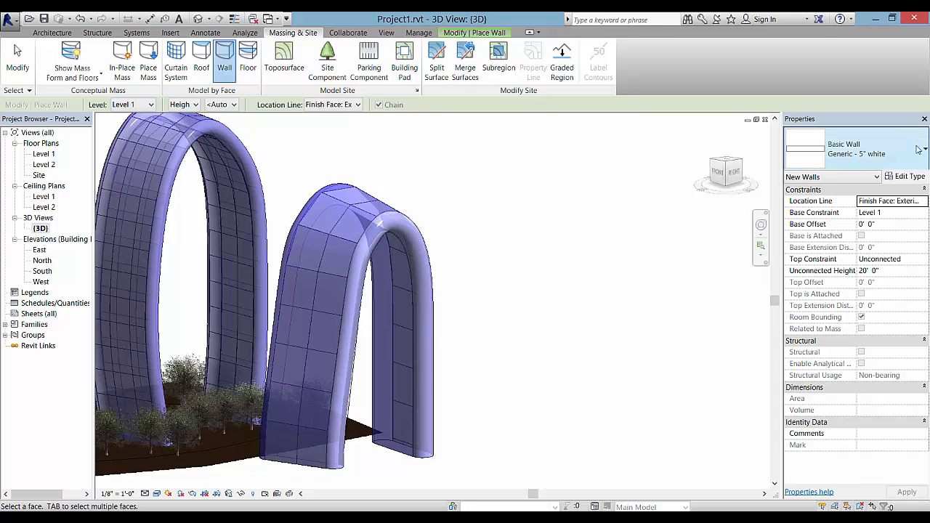
{"action": "mouse_move", "coordinate": [904, 153]}
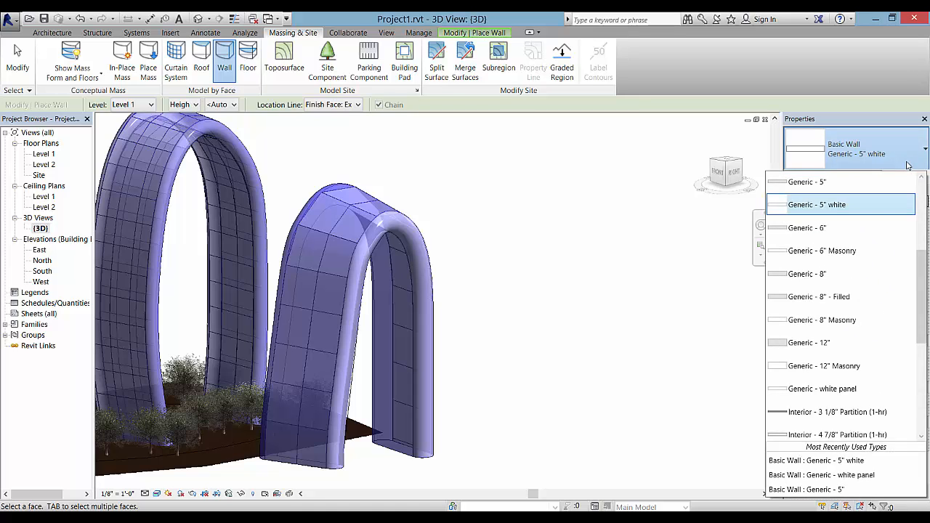
Step: Choose the Generic - 5" white wall type and open its layer structure
{"action": "left_click", "coordinate": [906, 176]}
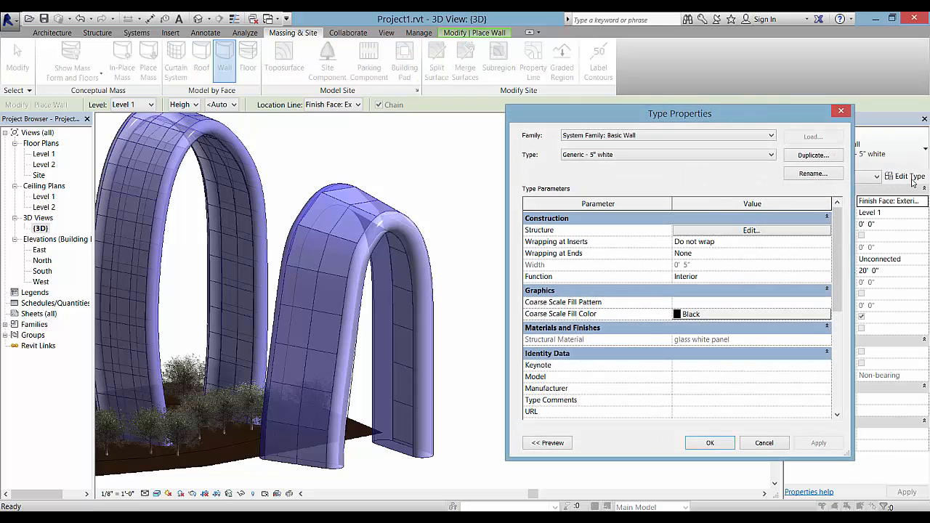
{"action": "left_click", "coordinate": [814, 154]}
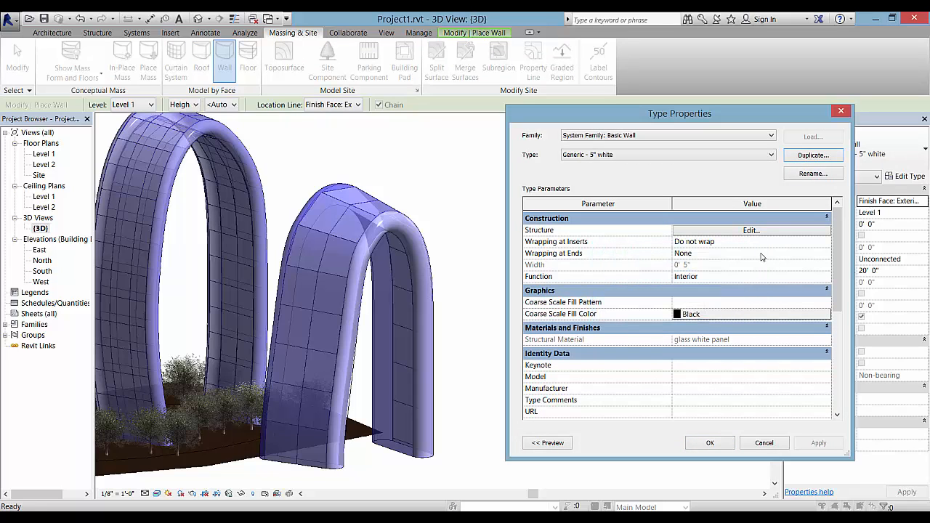
{"action": "left_click", "coordinate": [751, 230]}
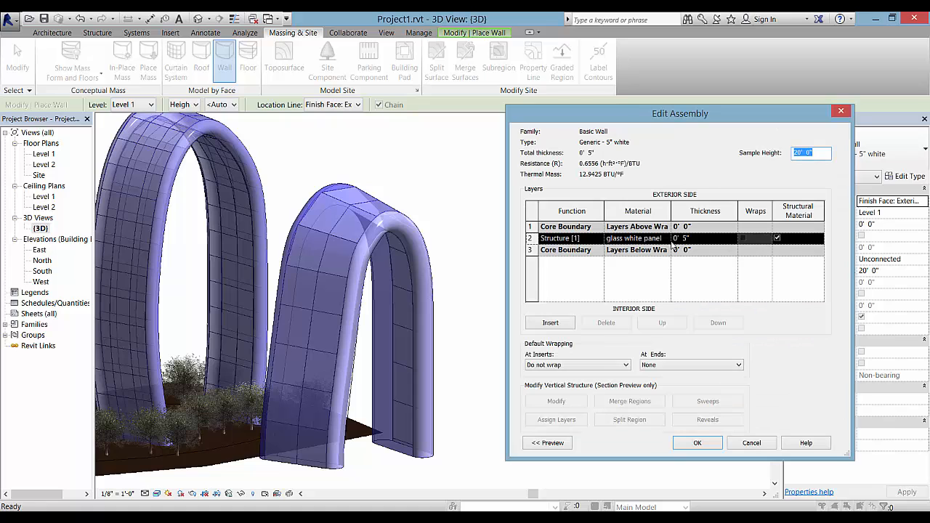
Step: Assign a white EIFS material to the wall's structure layer in the Material Browser
{"action": "left_click", "coordinate": [634, 238]}
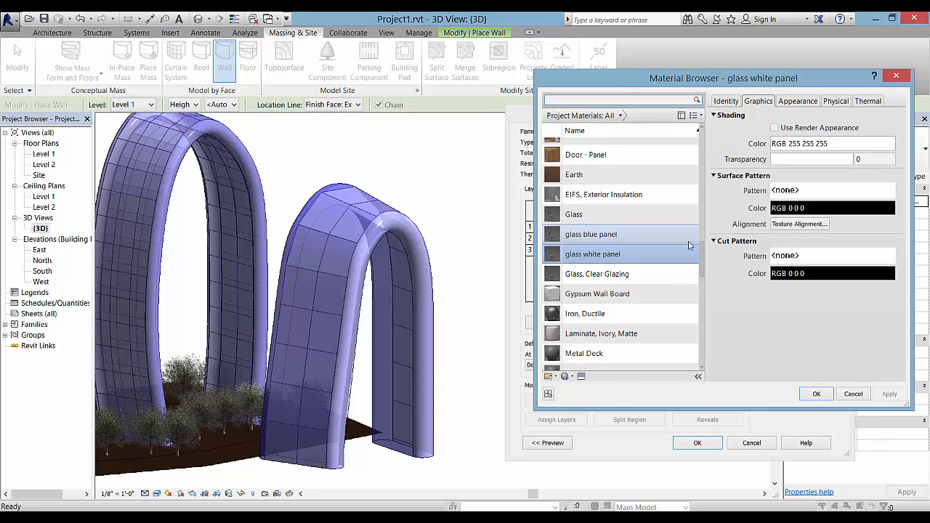
{"action": "scroll", "scroll_direction": "down", "scroll_amount": 3}
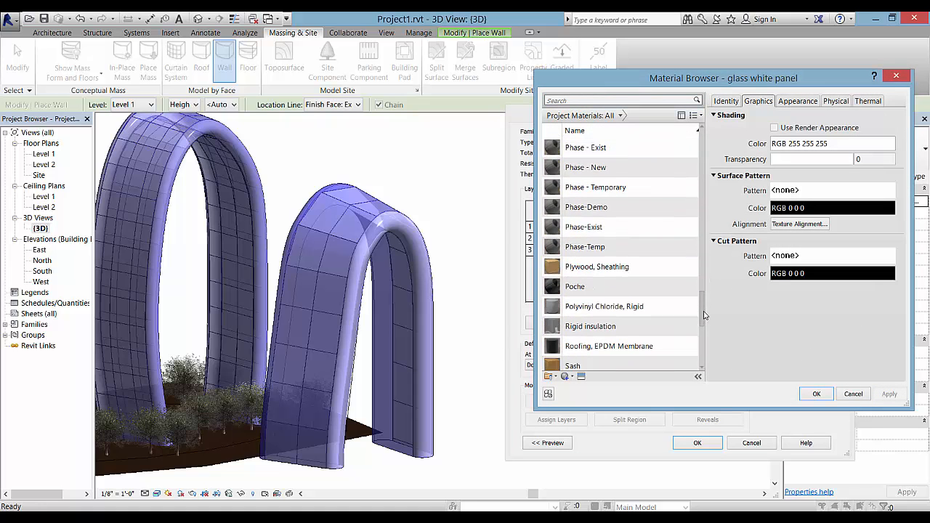
{"action": "scroll", "scroll_direction": "down", "scroll_amount": 3}
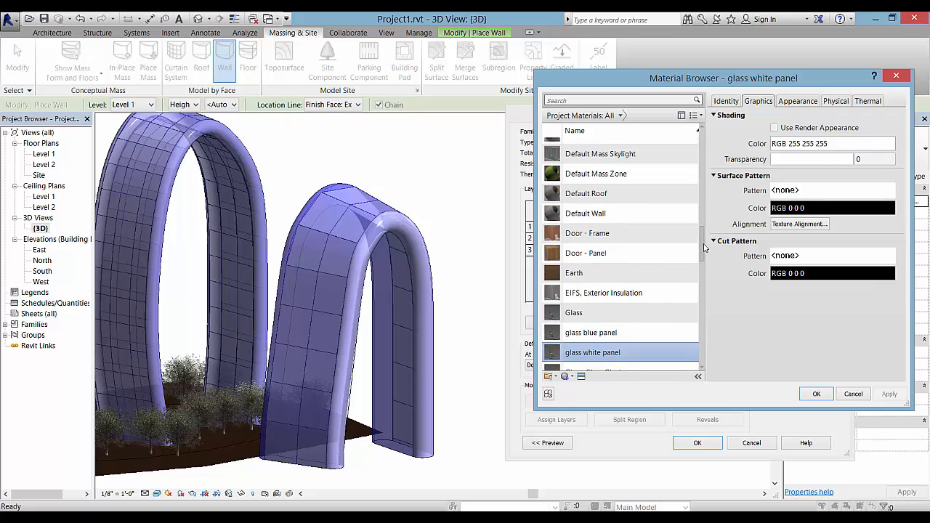
{"action": "left_click", "coordinate": [605, 293]}
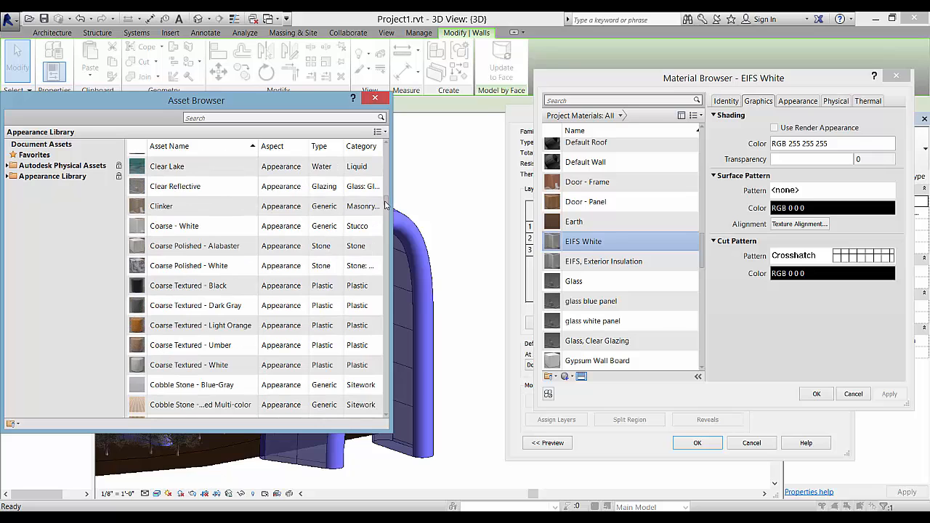
{"action": "scroll", "scroll_direction": "down", "scroll_amount": 3}
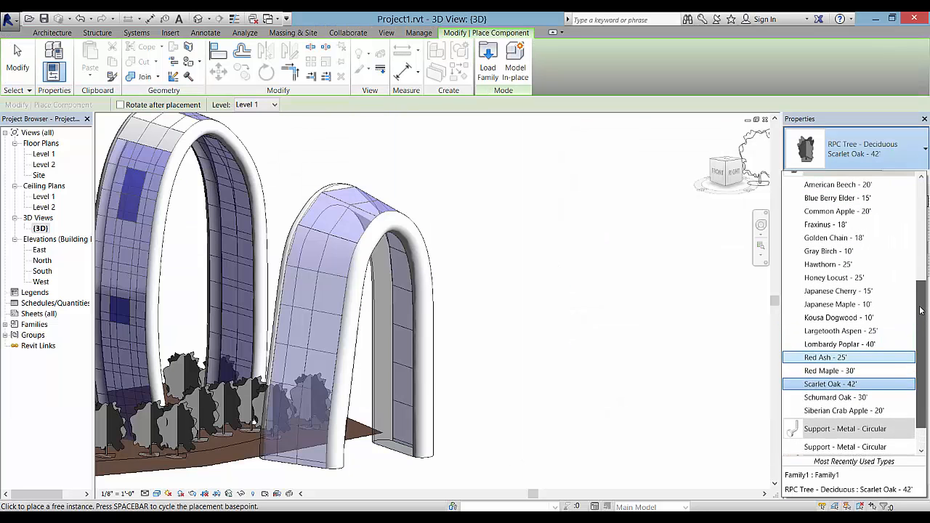
Step: Try Lombardy Poplar, then settle on RPC Tree - Deciduous : American Beech - 20'
{"action": "left_click", "coordinate": [841, 345]}
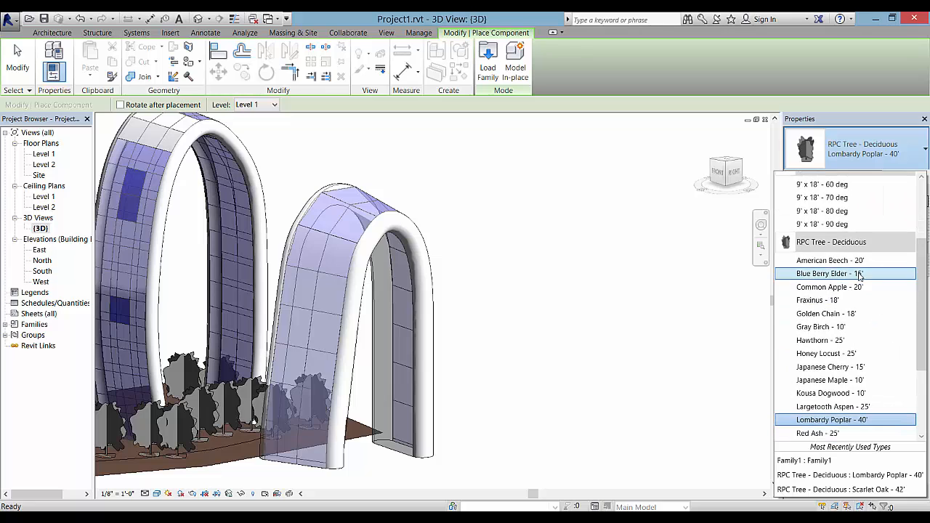
{"action": "left_click", "coordinate": [828, 260]}
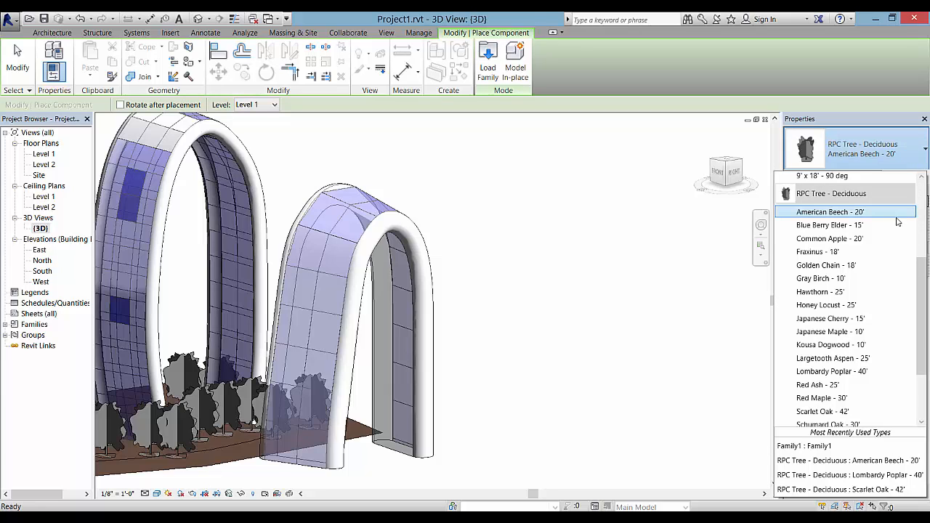
{"action": "mouse_move", "coordinate": [878, 229]}
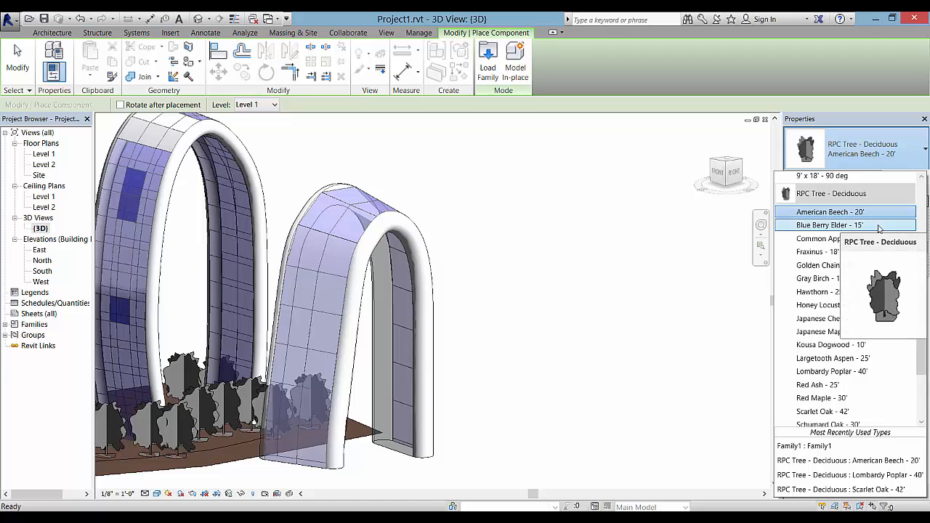
{"action": "mouse_move", "coordinate": [850, 239]}
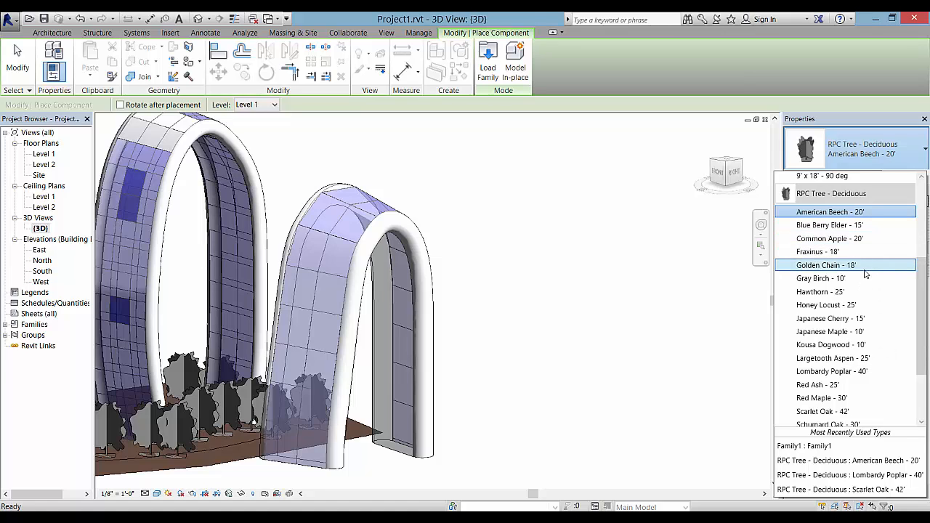
{"action": "mouse_move", "coordinate": [867, 276]}
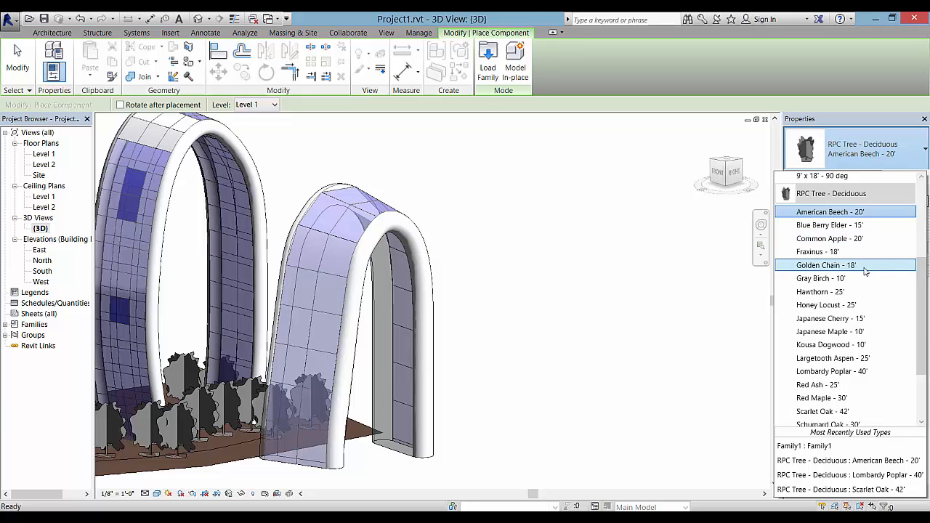
{"action": "mouse_move", "coordinate": [840, 265]}
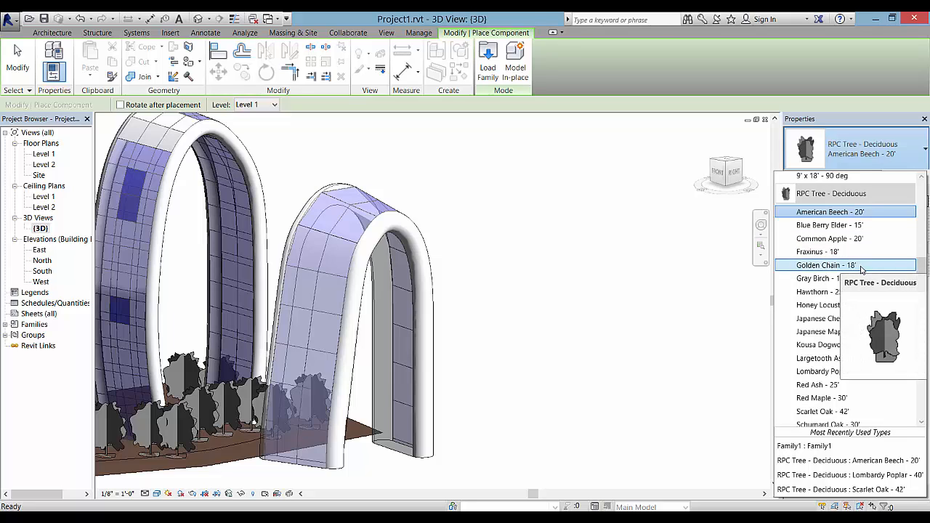
{"action": "mouse_move", "coordinate": [840, 279]}
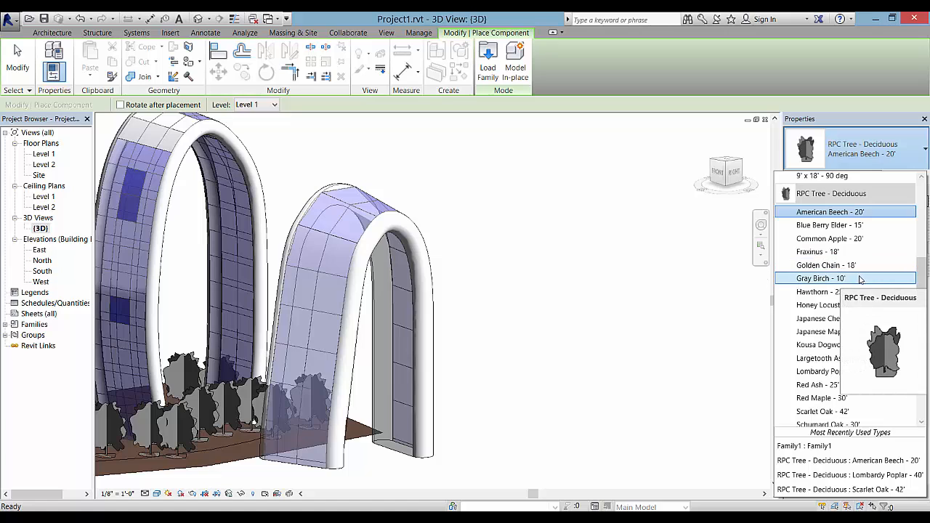
{"action": "scroll", "scroll_direction": "down", "scroll_amount": 3}
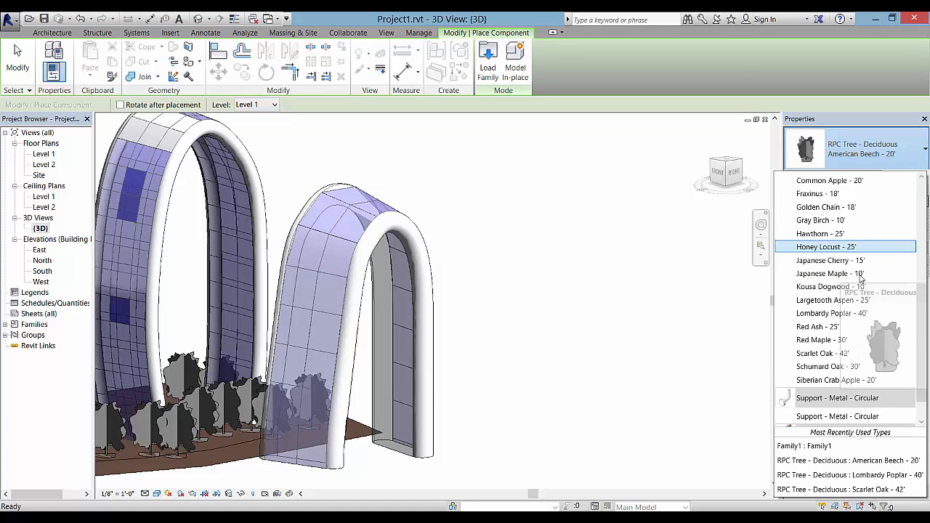
{"action": "scroll", "scroll_direction": "down", "scroll_amount": 3}
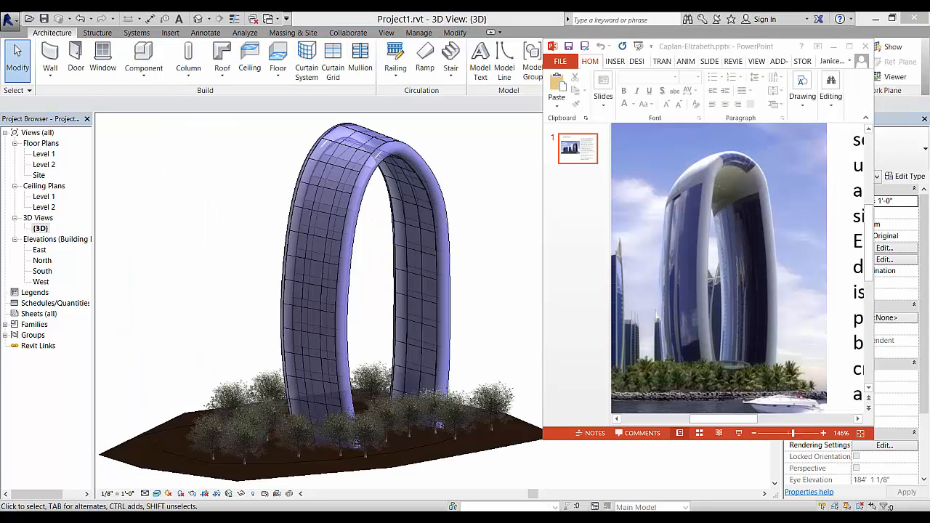
{"action": "mouse_move", "coordinate": [395, 263]}
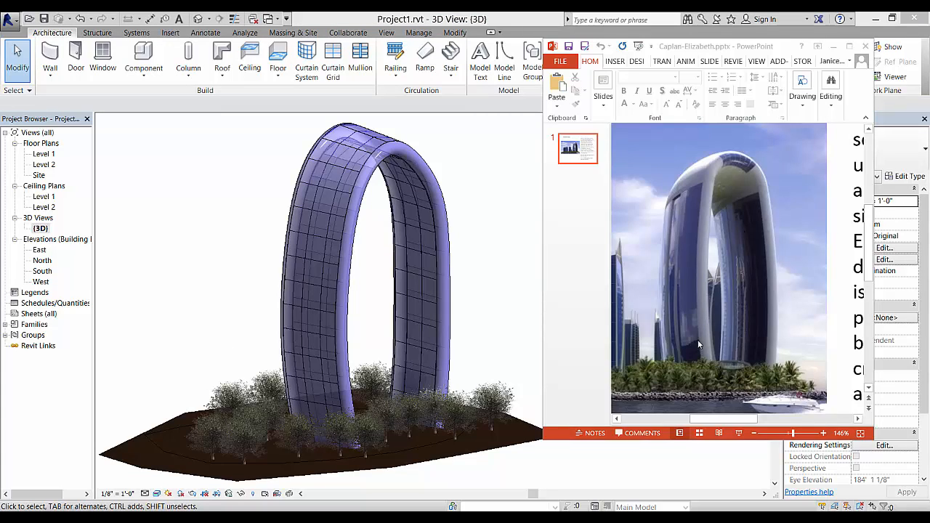
{"action": "mouse_move", "coordinate": [753, 395]}
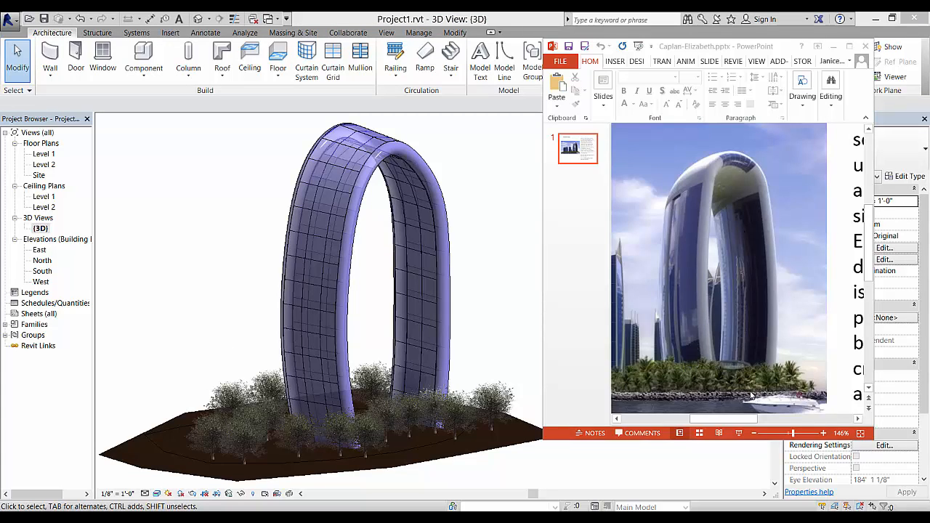
{"action": "mouse_move", "coordinate": [492, 272]}
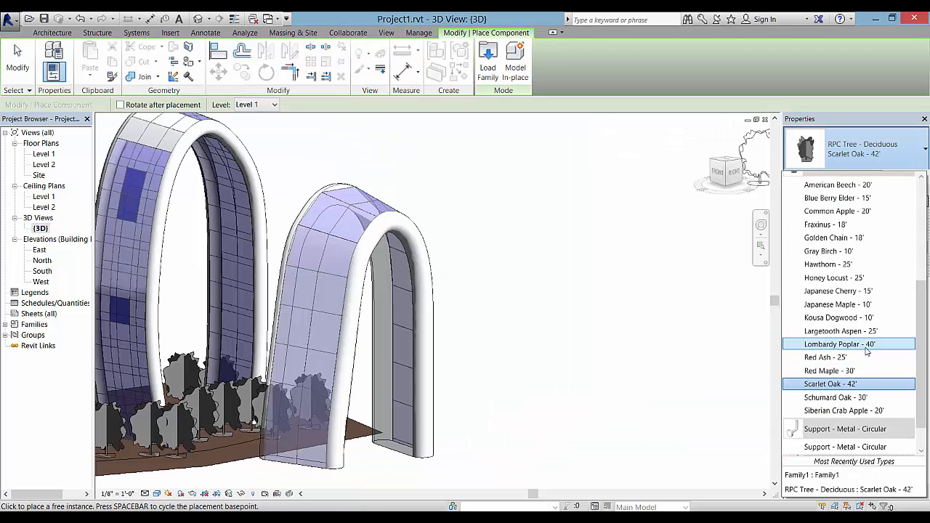
Step: Pick Lombardy Poplar then American Beech - 20', and start loading another tree family
{"action": "left_click", "coordinate": [843, 343]}
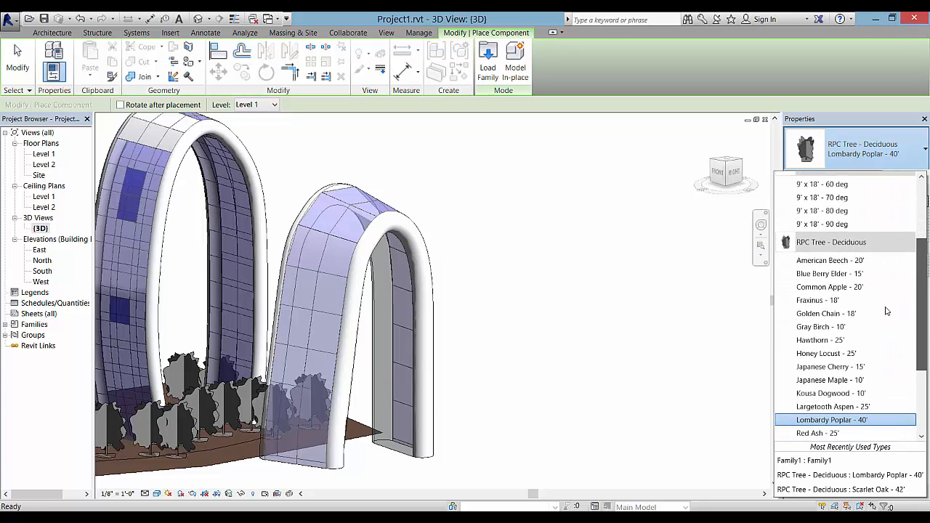
{"action": "mouse_move", "coordinate": [830, 260]}
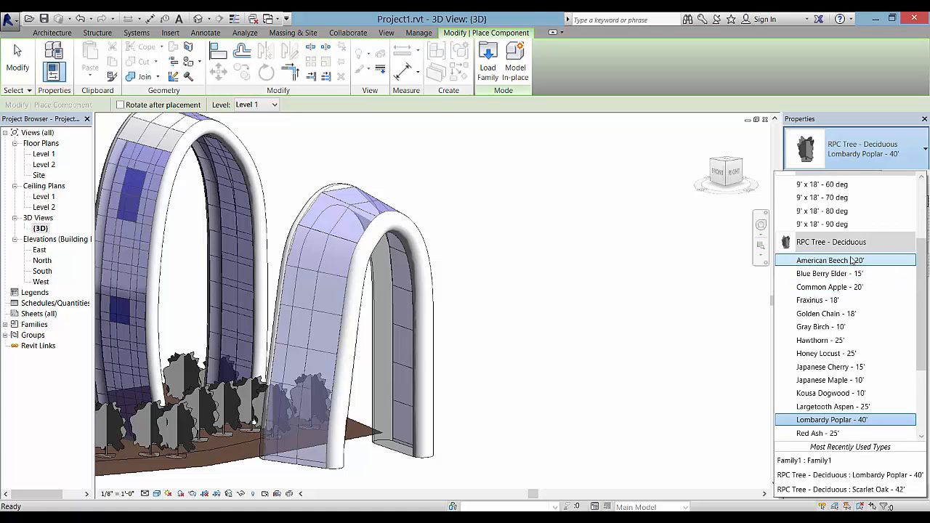
{"action": "left_click", "coordinate": [830, 259]}
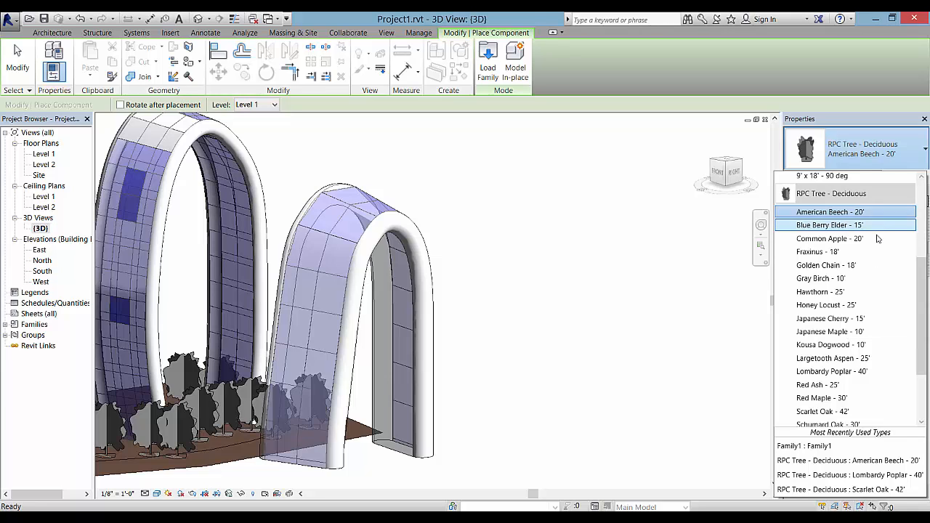
{"action": "left_click", "coordinate": [487, 58]}
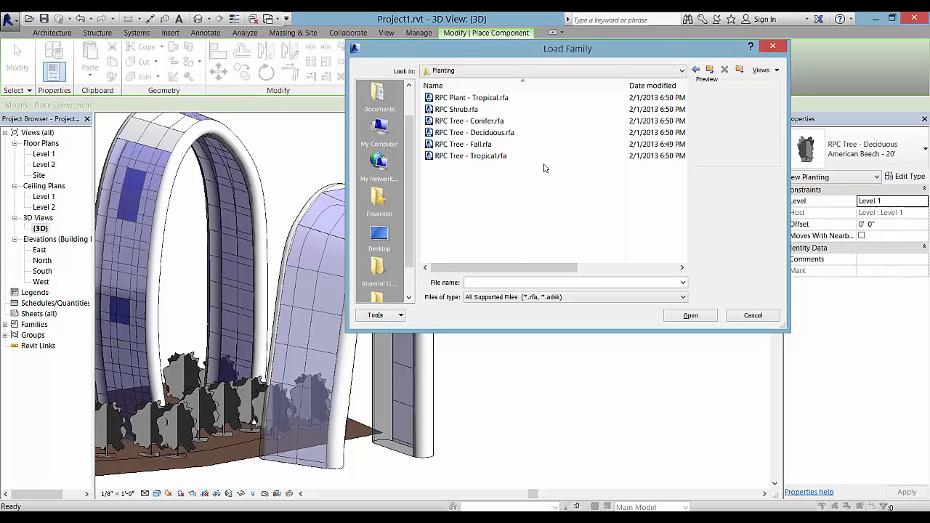
Step: Select RPC Tree - Tropical.rfa in the Planting folder and view its palm preview
{"action": "left_click", "coordinate": [468, 155]}
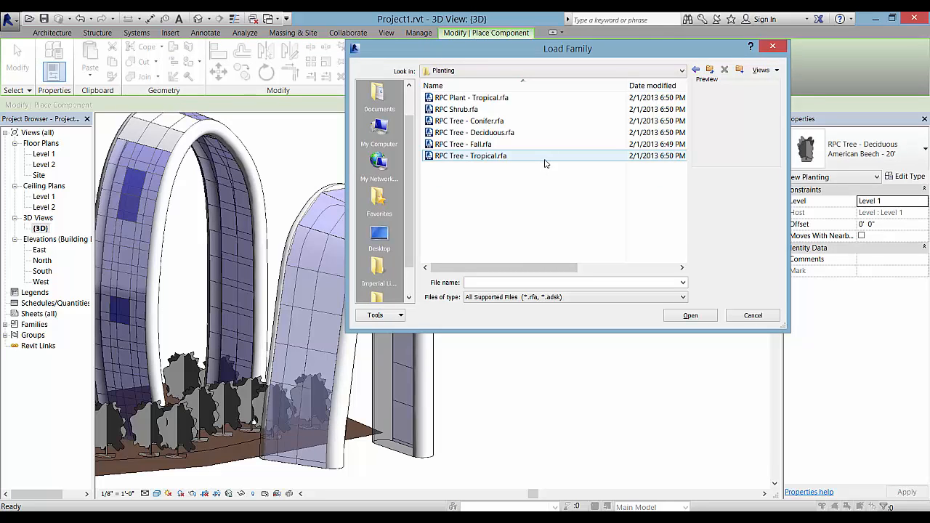
{"action": "left_click", "coordinate": [471, 156]}
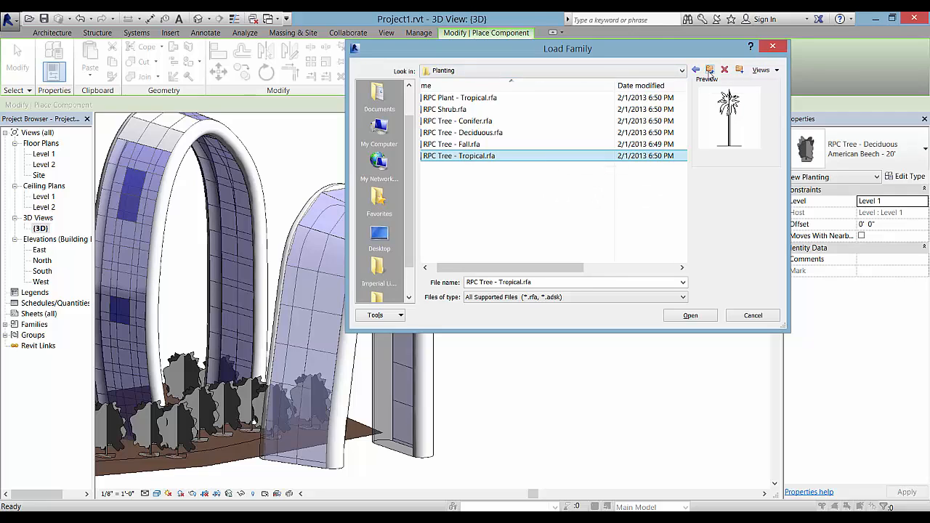
{"action": "mouse_move", "coordinate": [736, 125]}
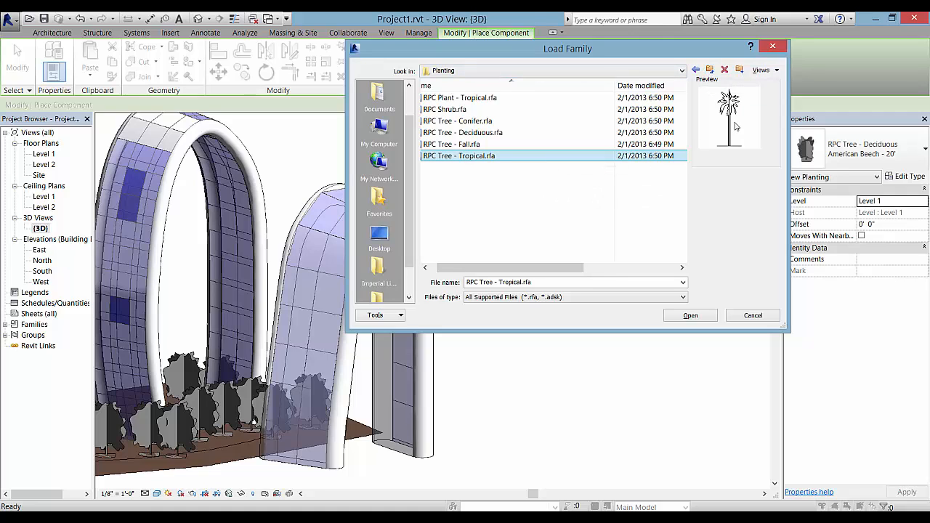